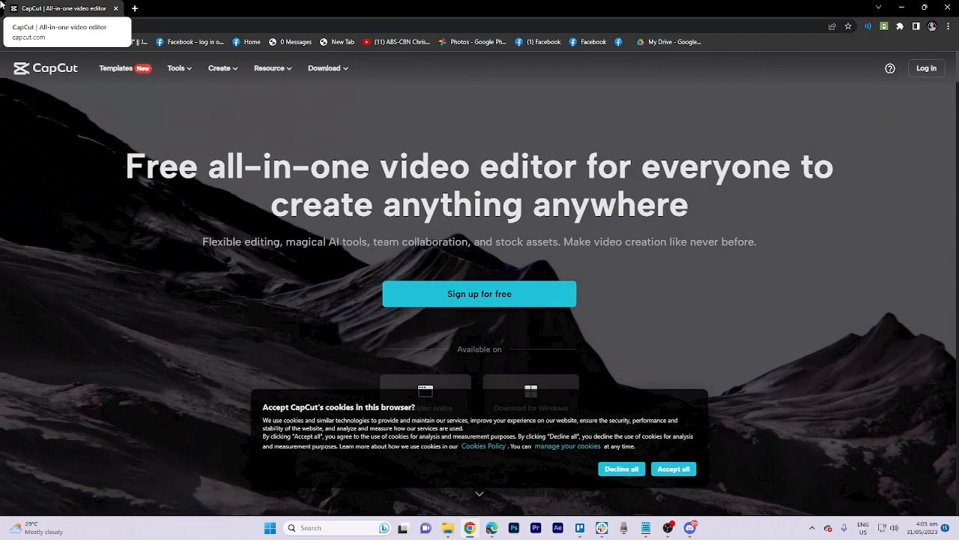
# - Dismiss the cookie notice, leave the empty editor, and open the video templates gallery
pyautogui.click(479, 293)
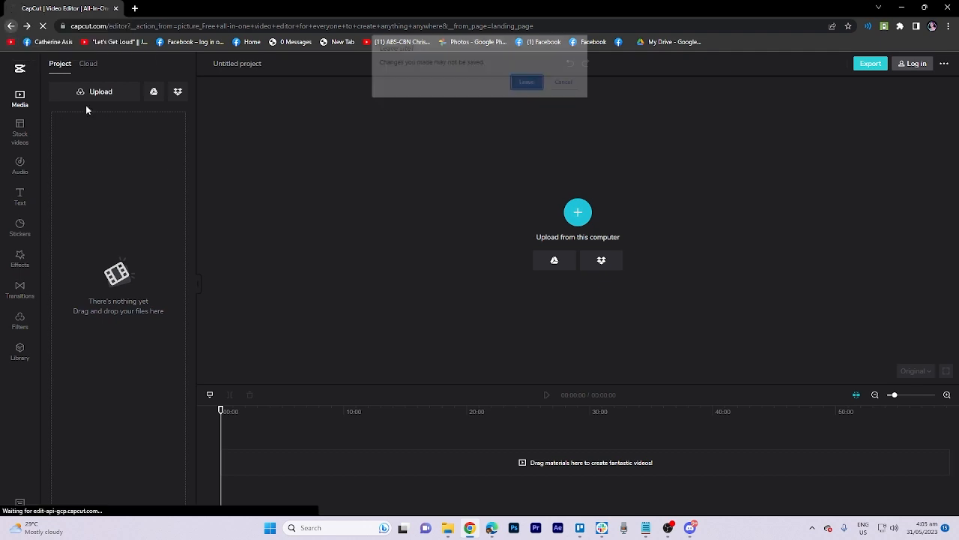
pyautogui.click(526, 81)
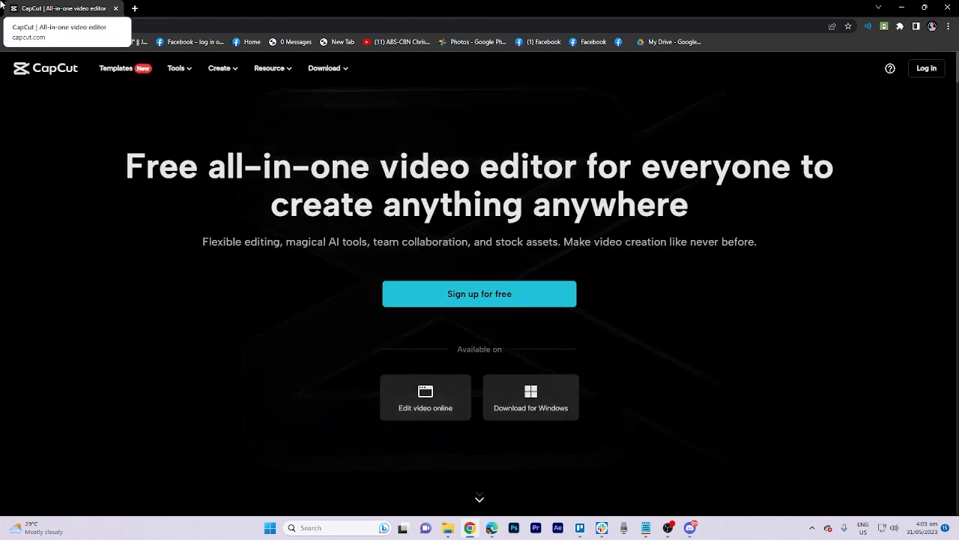
pyautogui.click(116, 69)
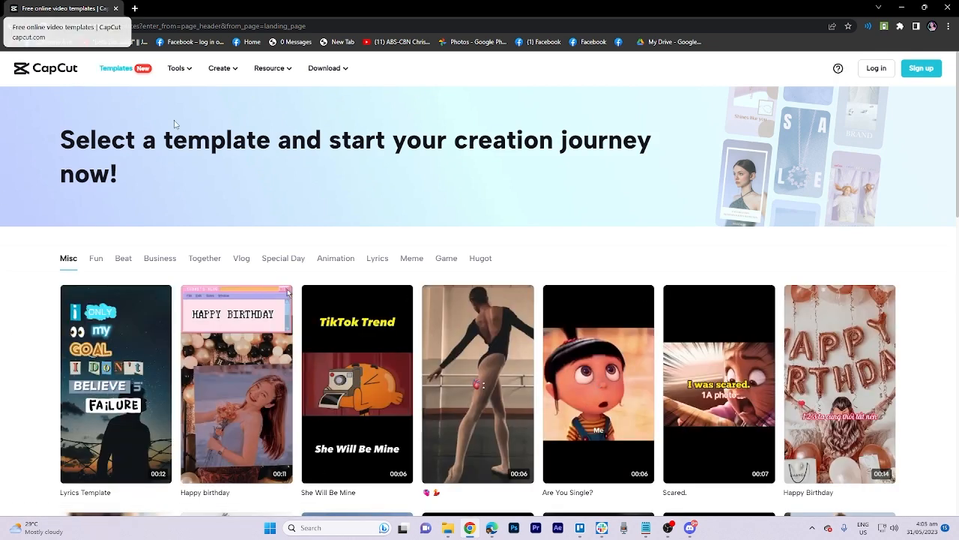
# - Find the 'Love hurts sometimes' template in the gallery and start editing with it
pyautogui.scroll(-3)
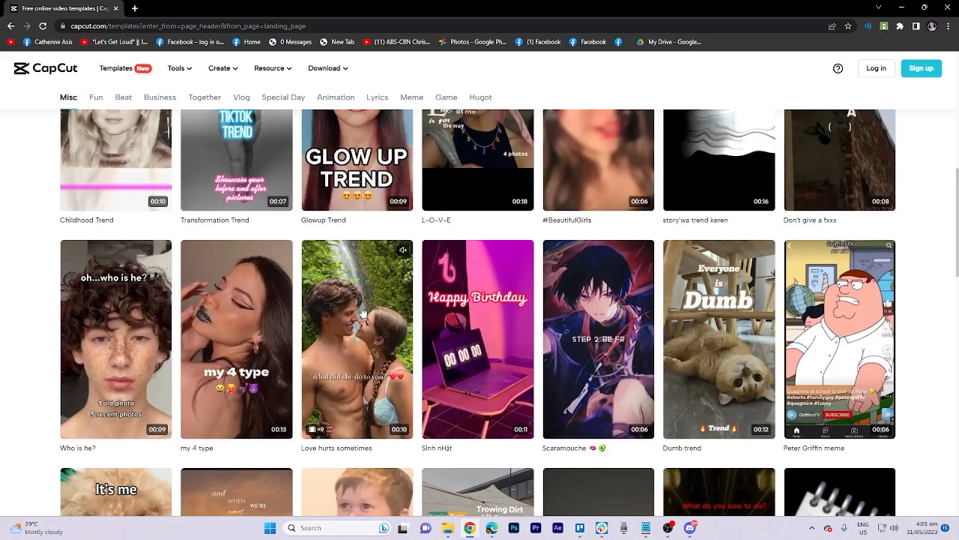
pyautogui.scroll(3)
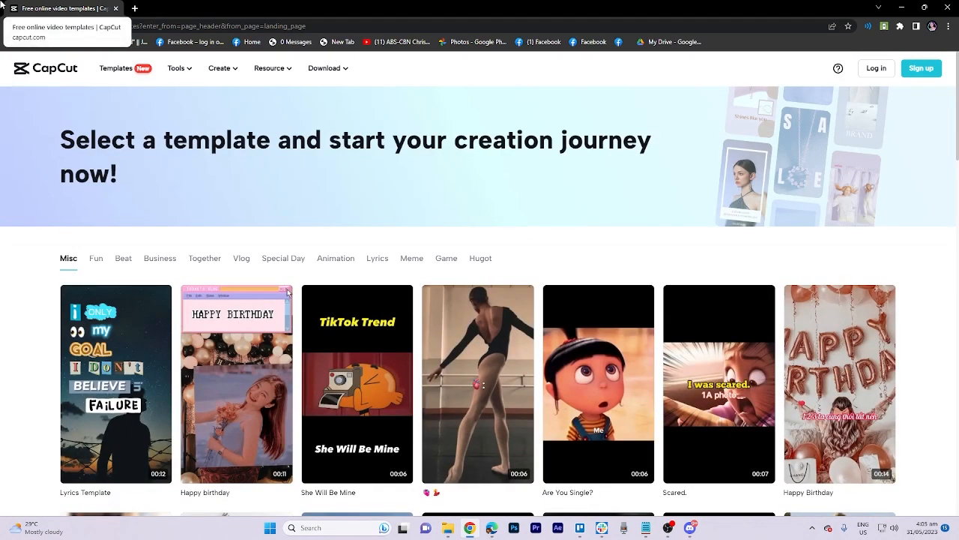
pyautogui.scroll(-3)
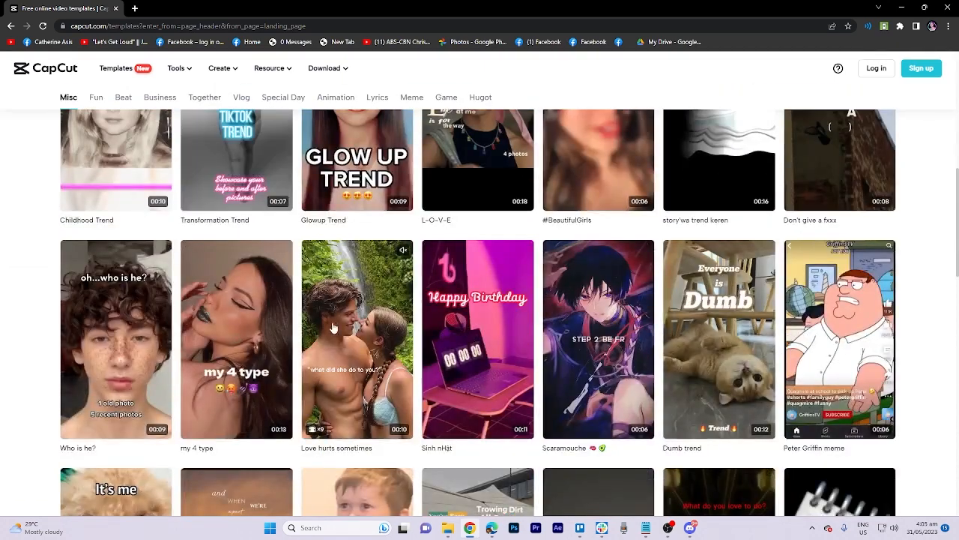
pyautogui.click(357, 338)
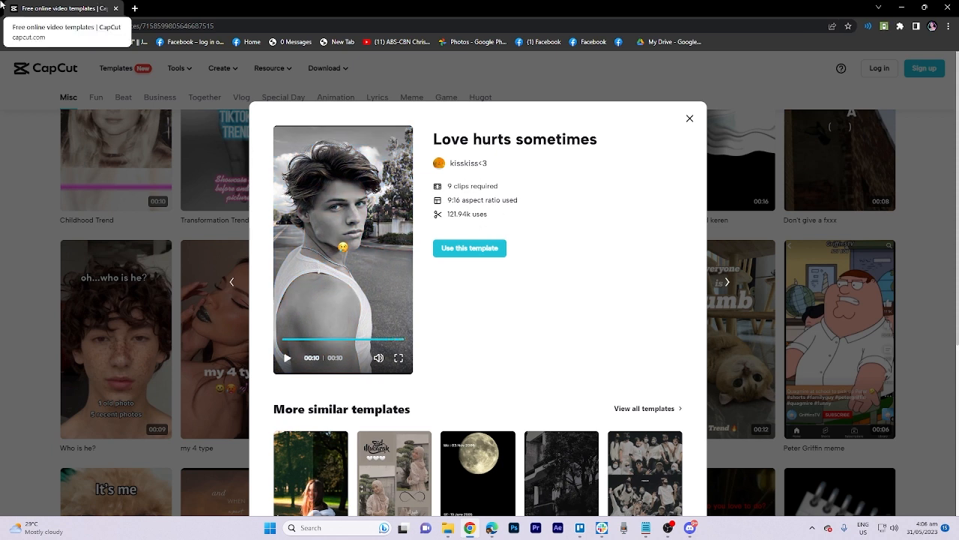
pyautogui.click(469, 248)
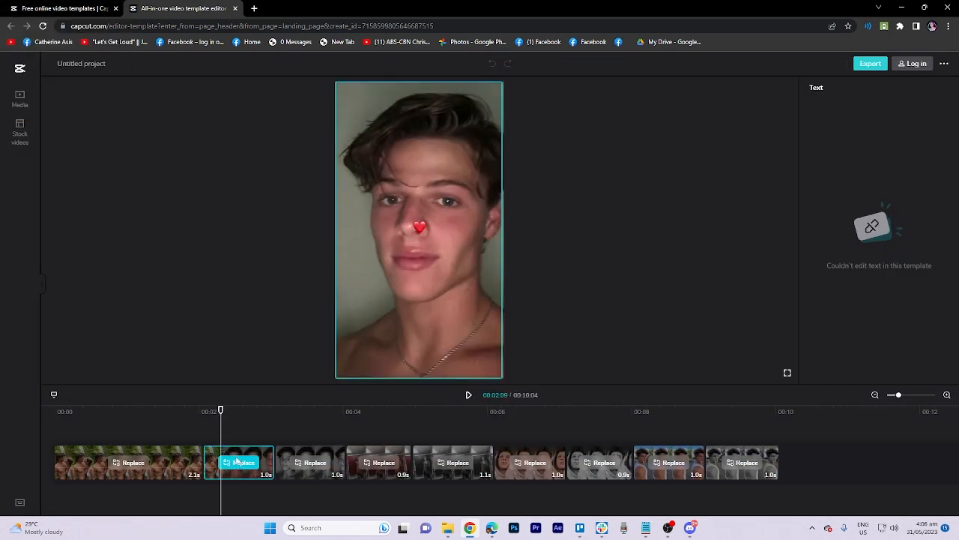
pyautogui.click(239, 461)
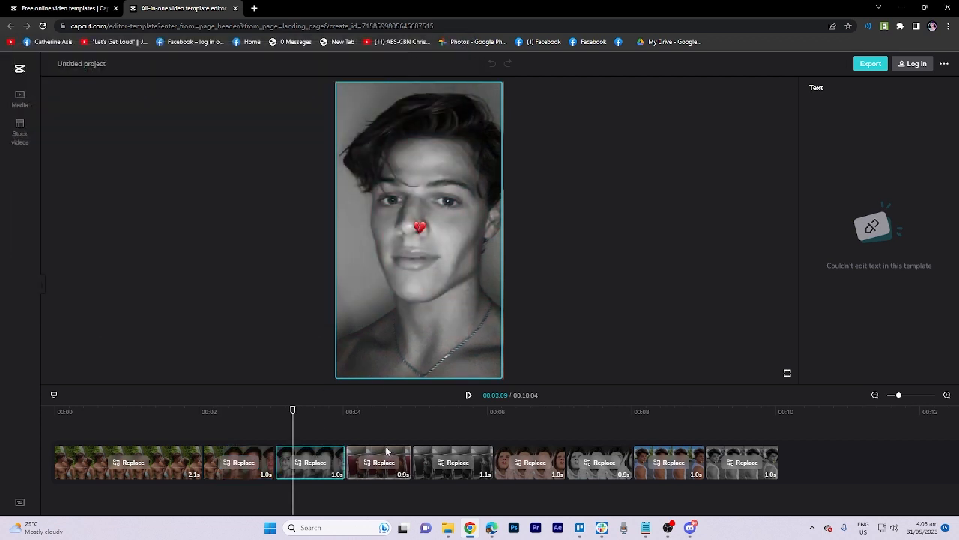
pyautogui.click(378, 462)
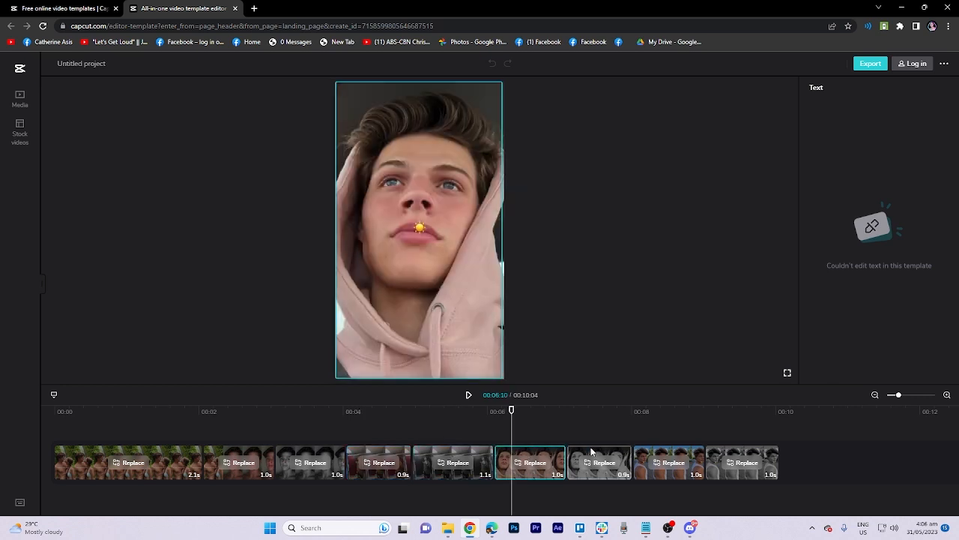
pyautogui.click(669, 462)
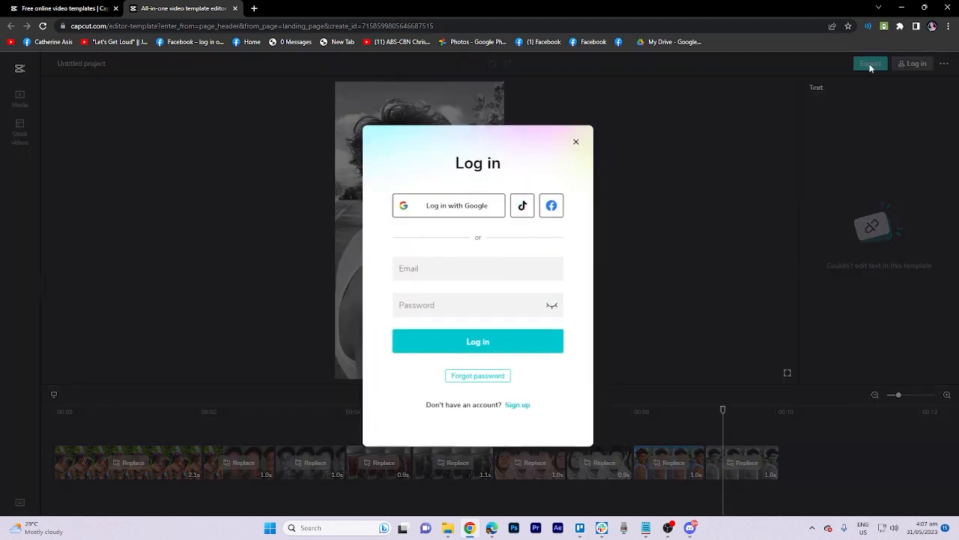
pyautogui.click(576, 142)
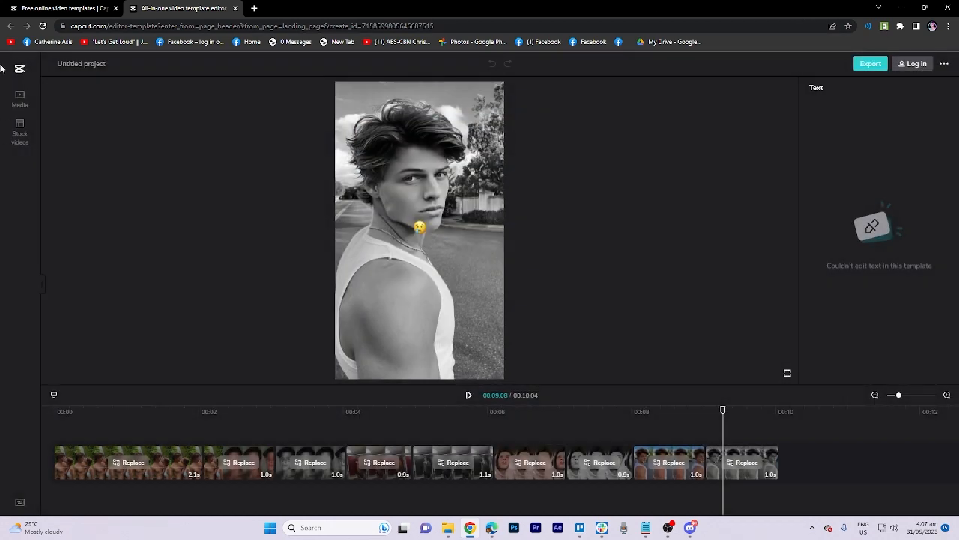